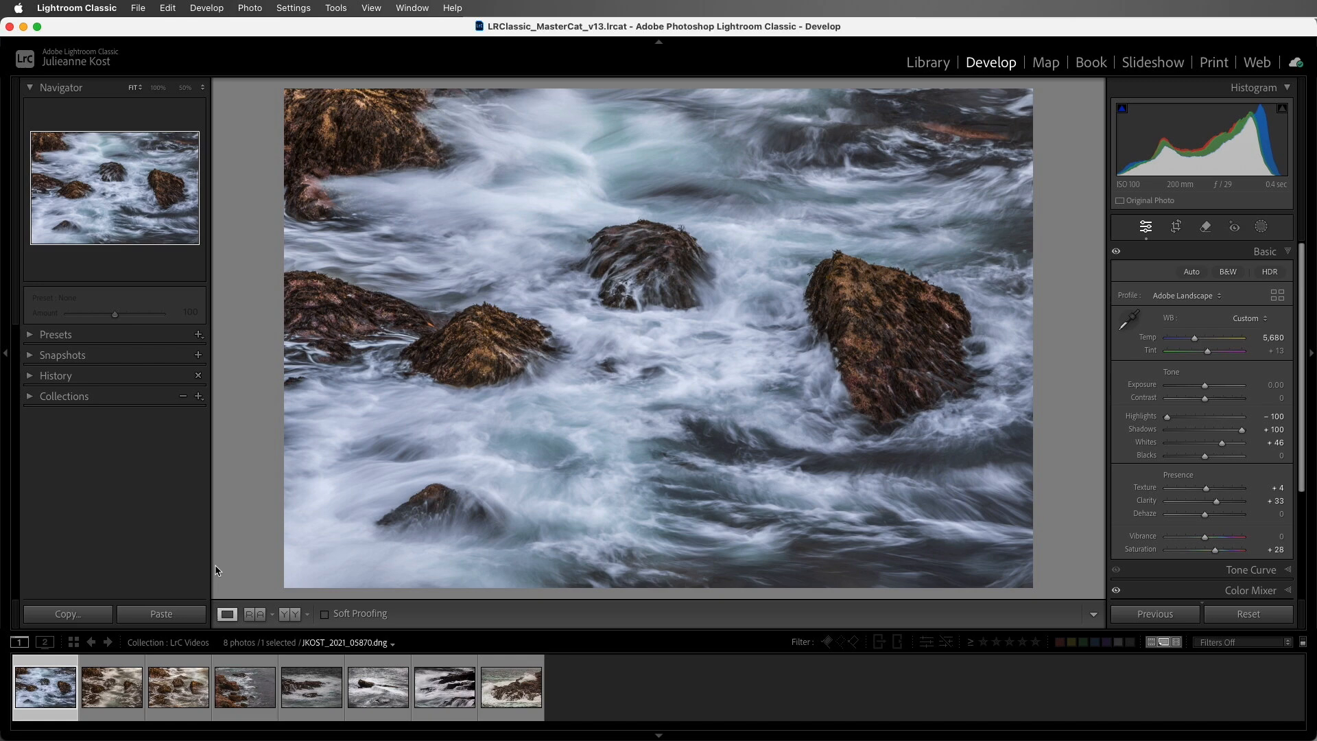
Apply the first photo's develop settings to the second seascape photo via Previous
{"action": "left_click", "coordinate": [110, 687]}
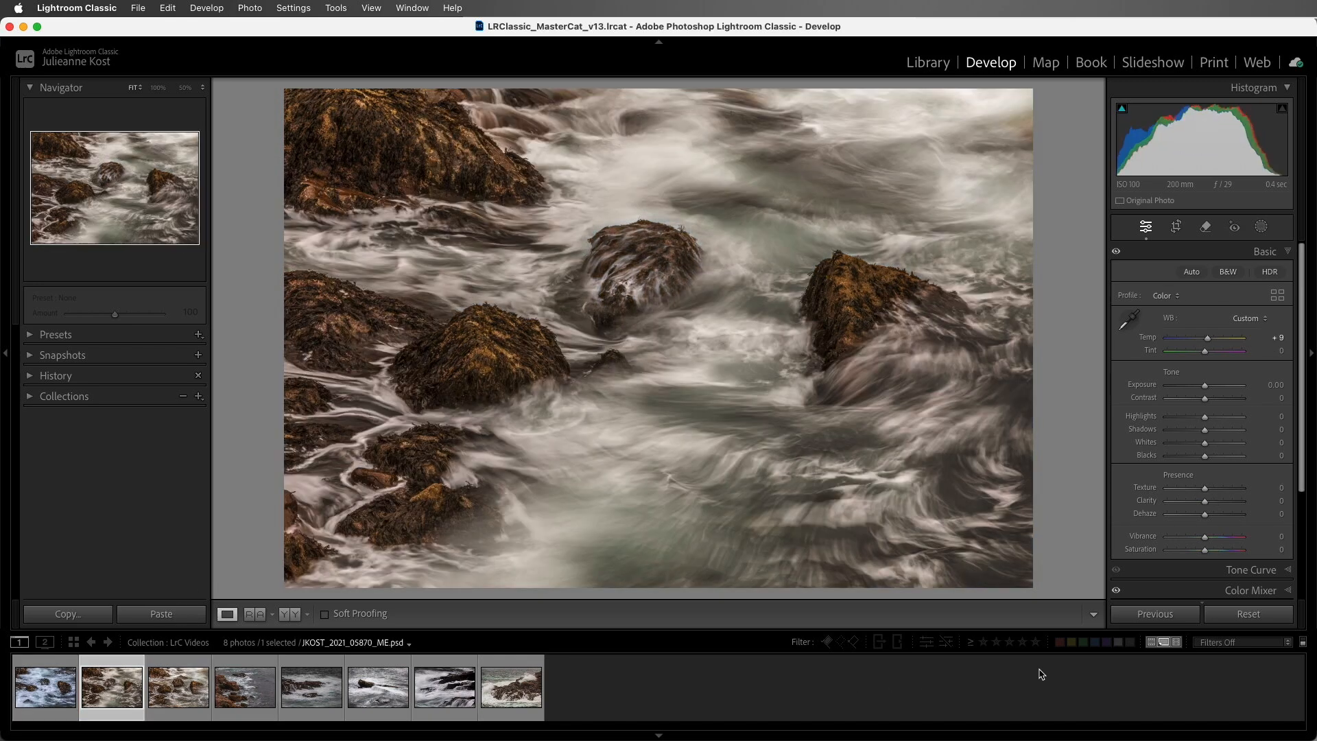
{"action": "left_click", "coordinate": [1154, 614]}
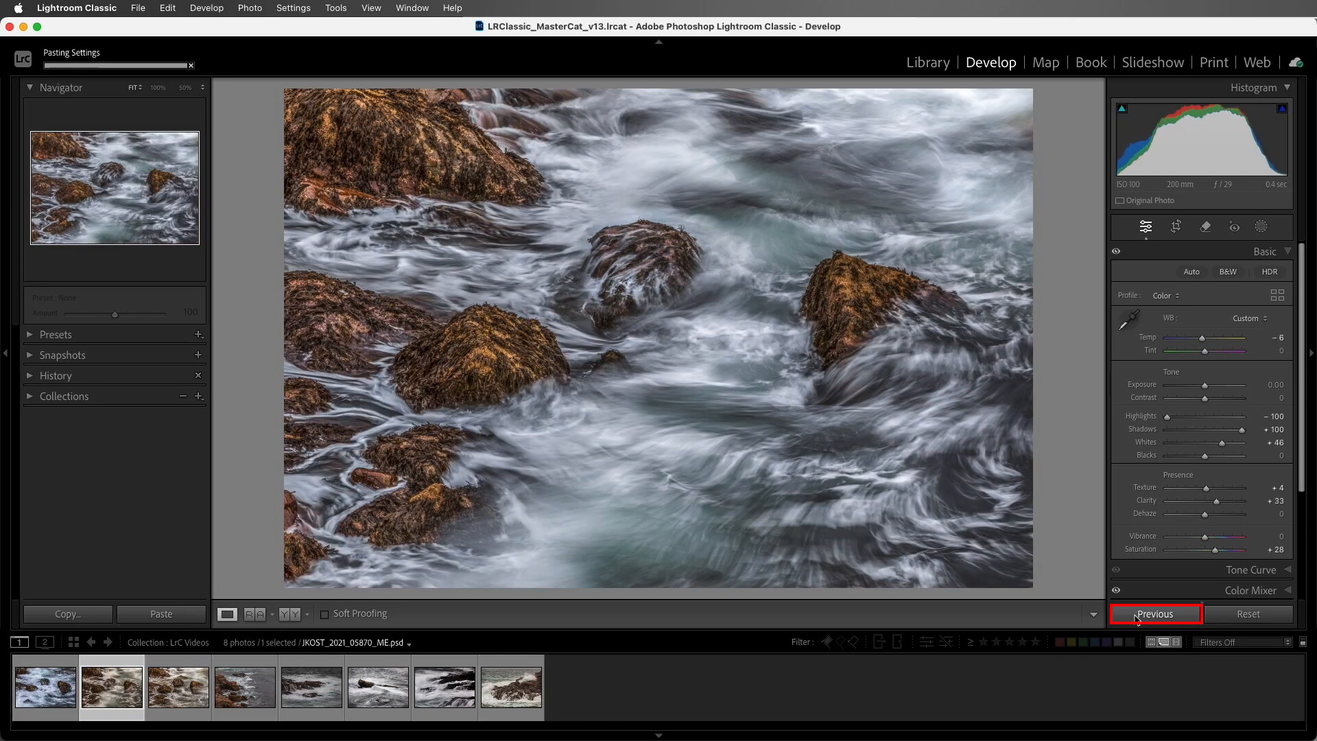
{"action": "left_click", "coordinate": [1154, 613]}
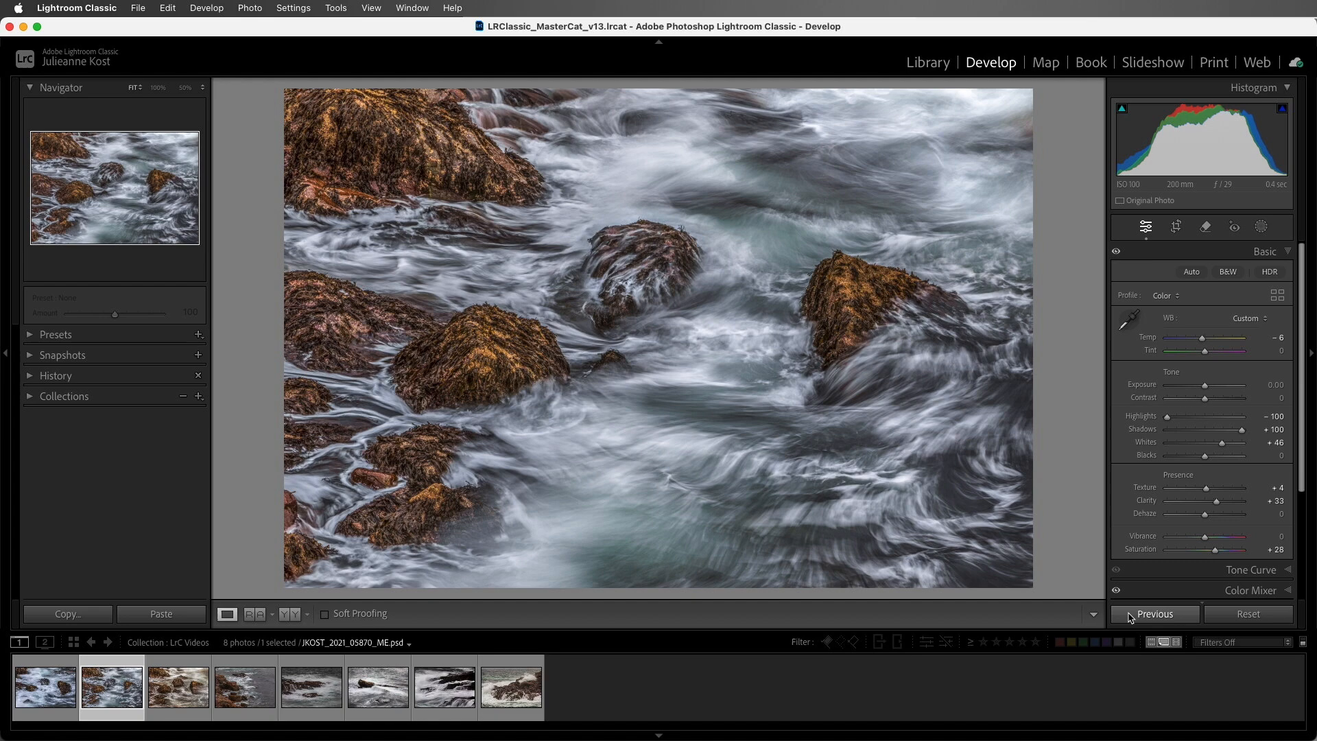
{"action": "mouse_move", "coordinate": [468, 645]}
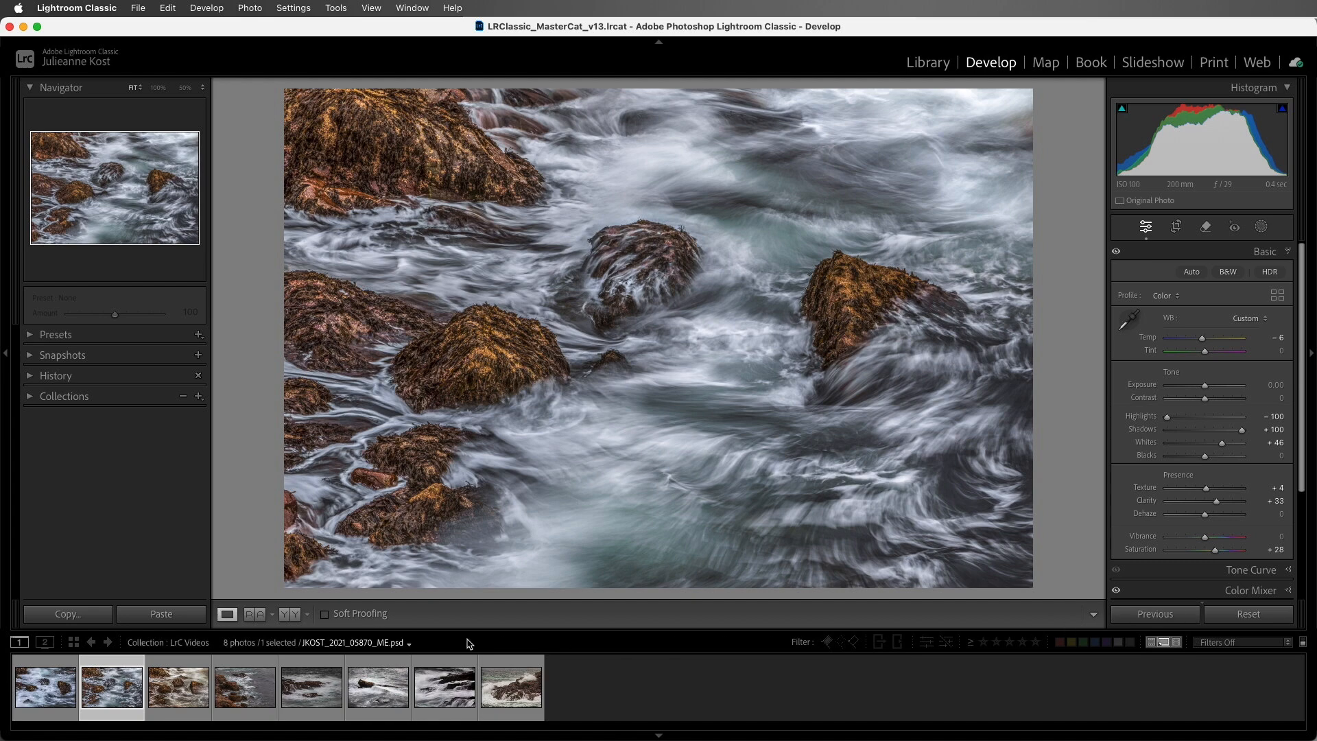
Copy only the Basic adjustments from the second seascape photo
{"action": "left_click", "coordinate": [65, 613]}
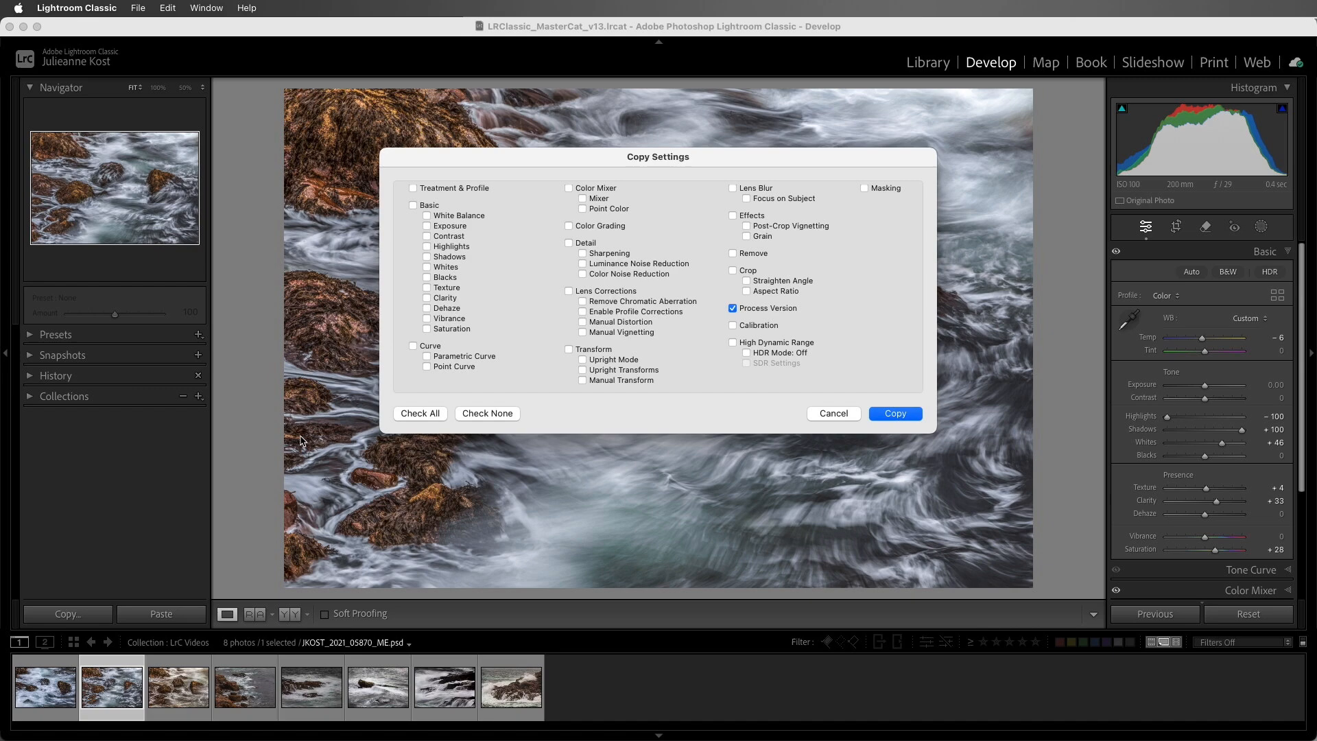
{"action": "left_click", "coordinate": [413, 205]}
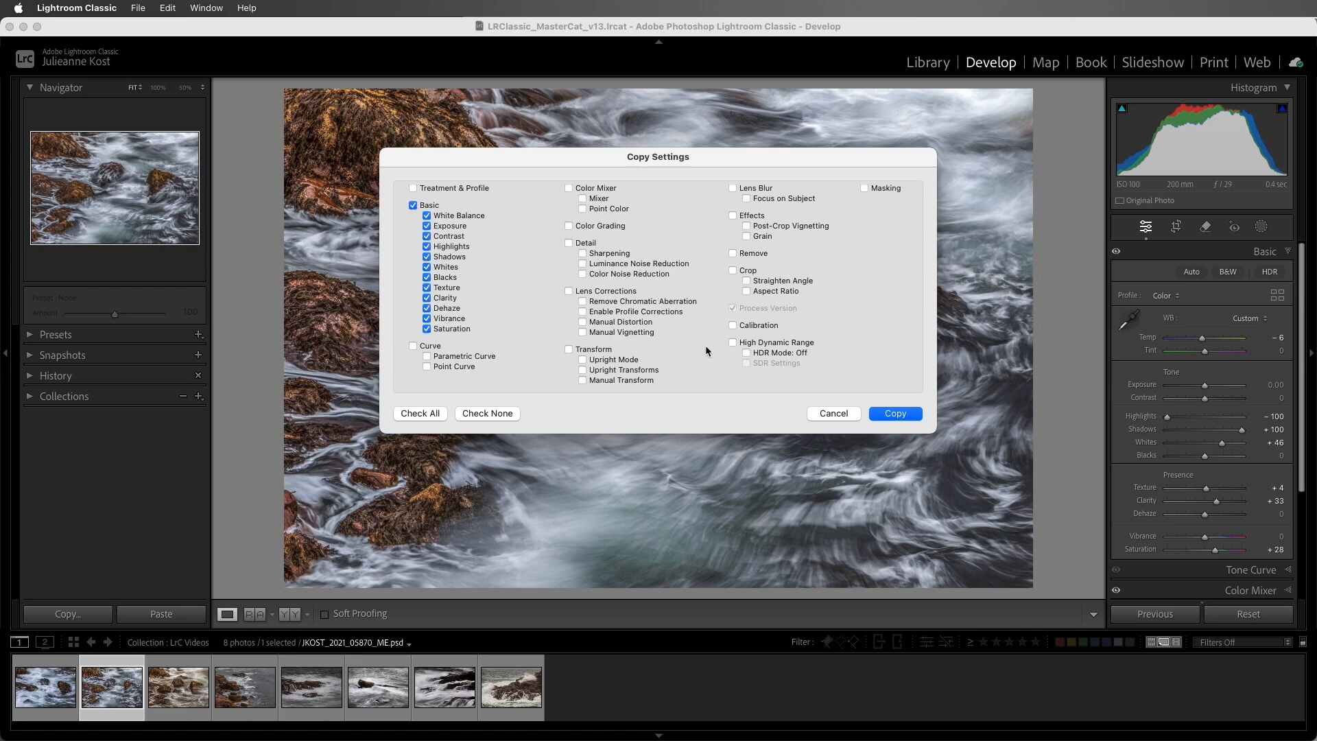
{"action": "left_click", "coordinate": [893, 413]}
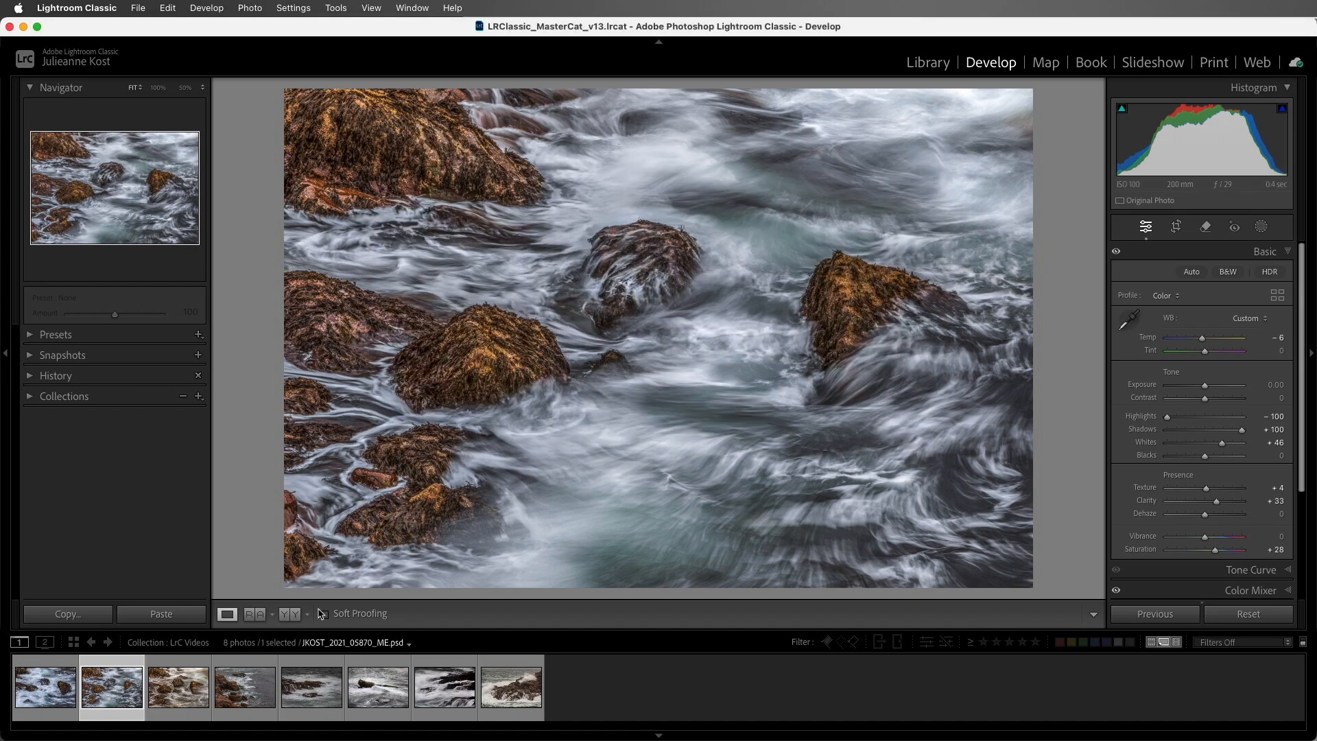
Paste the copied Basic adjustments onto the third seascape photo
{"action": "left_click", "coordinate": [161, 614]}
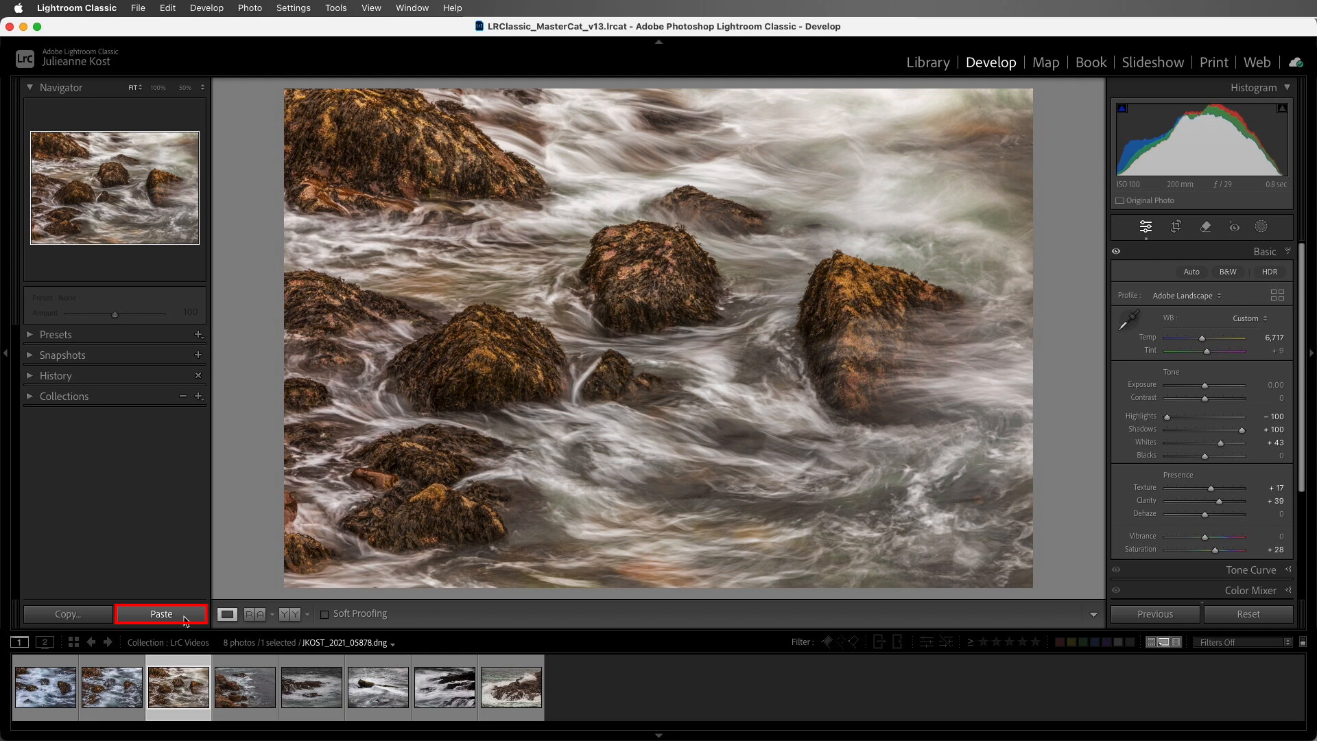
{"action": "left_click", "coordinate": [161, 614]}
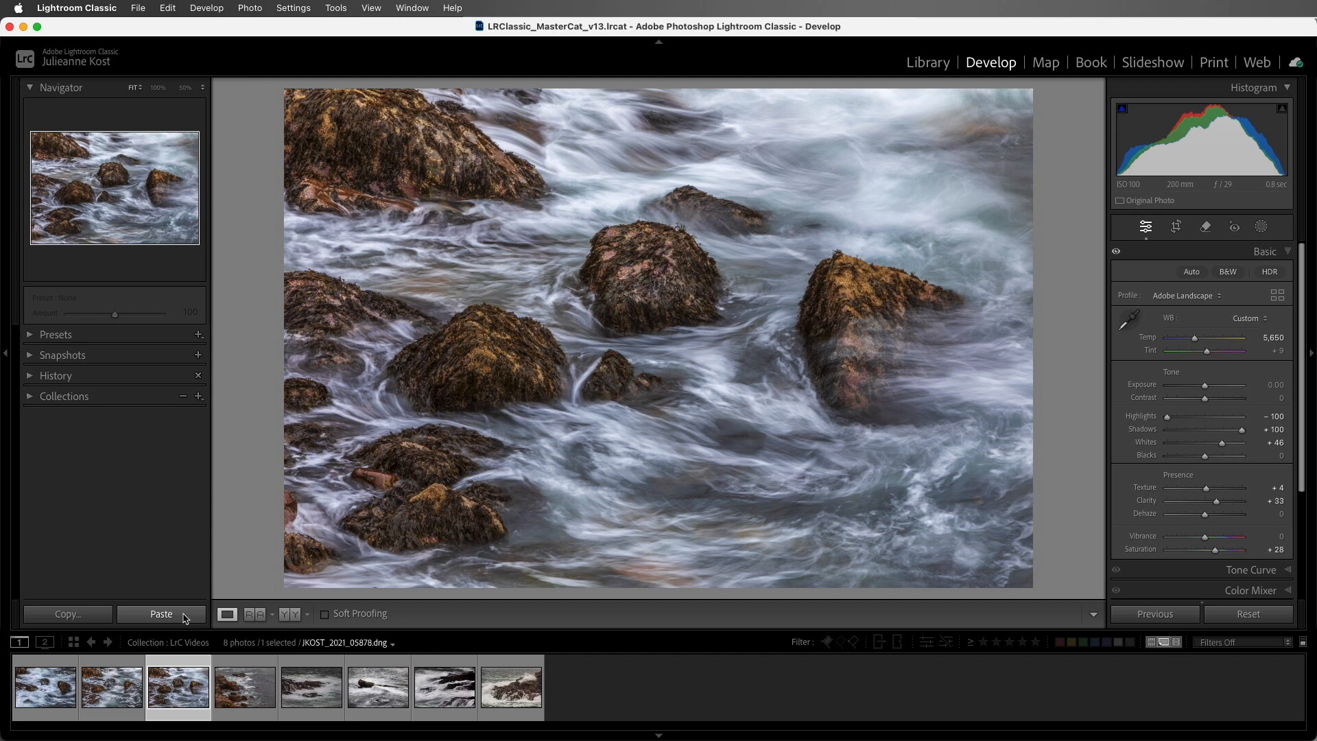
Synchronize only White Balance from the third photo onto the fourth rocky-surf photo
{"action": "left_click", "coordinate": [242, 687]}
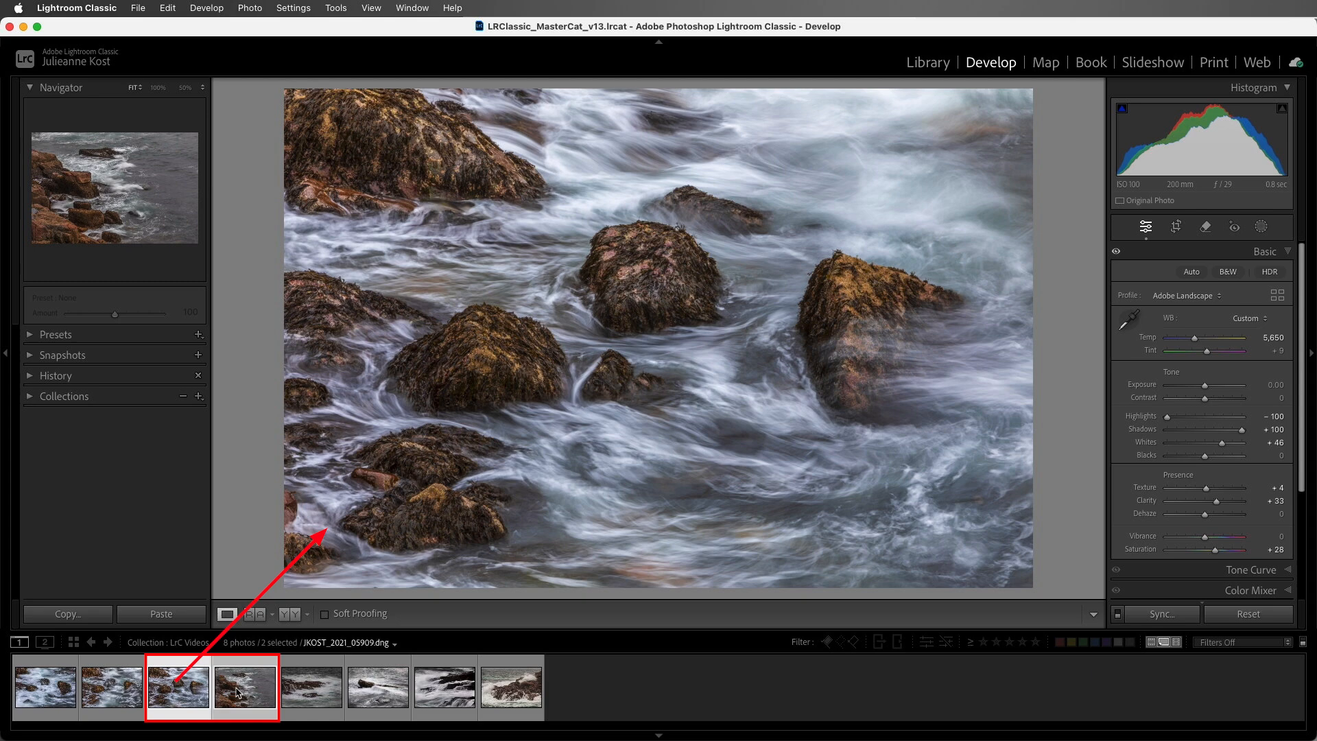
{"action": "left_click", "coordinate": [244, 686]}
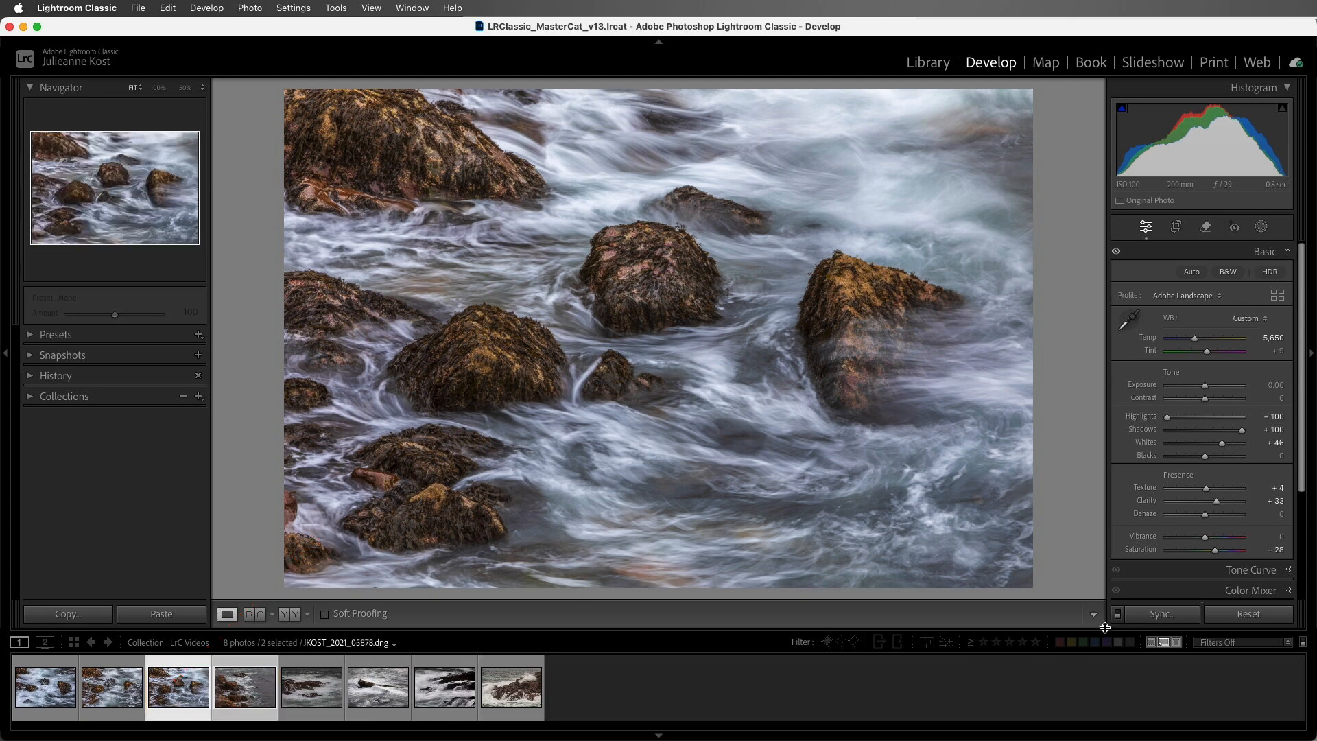
{"action": "left_click", "coordinate": [1160, 614]}
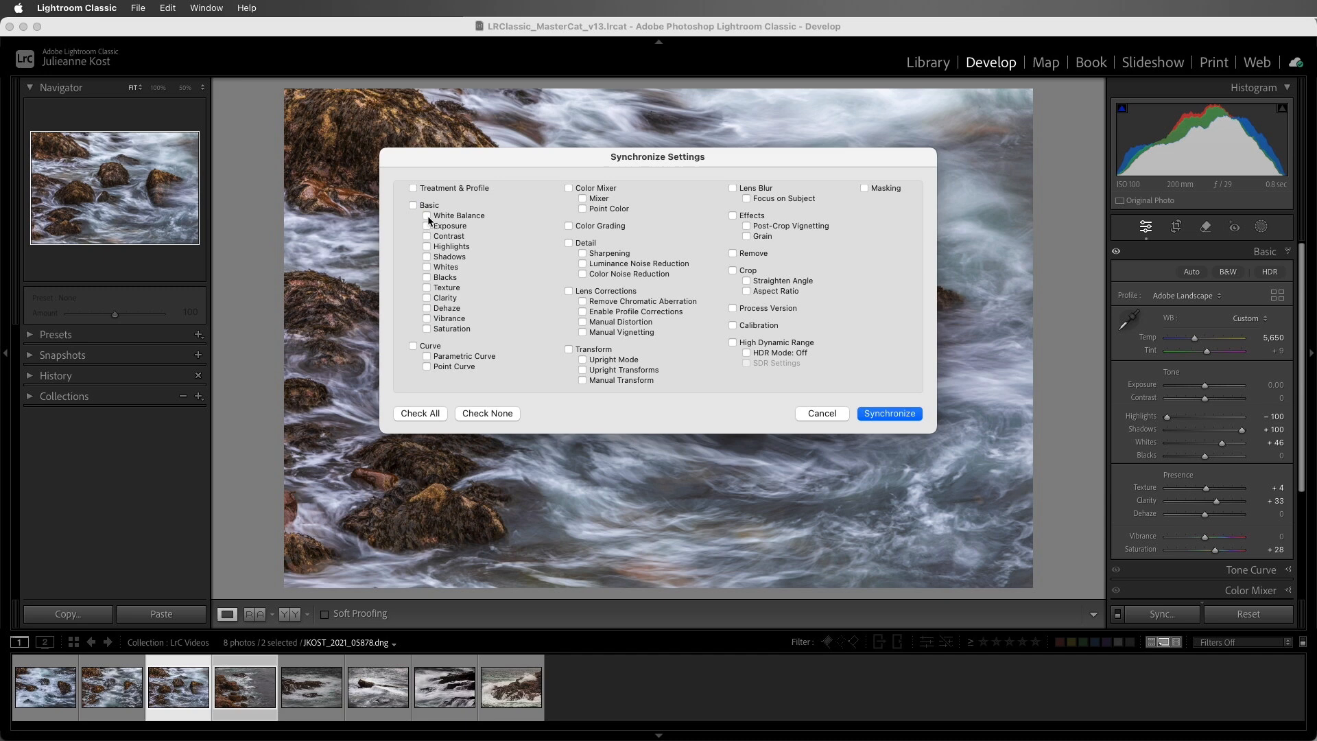
{"action": "left_click", "coordinate": [427, 216]}
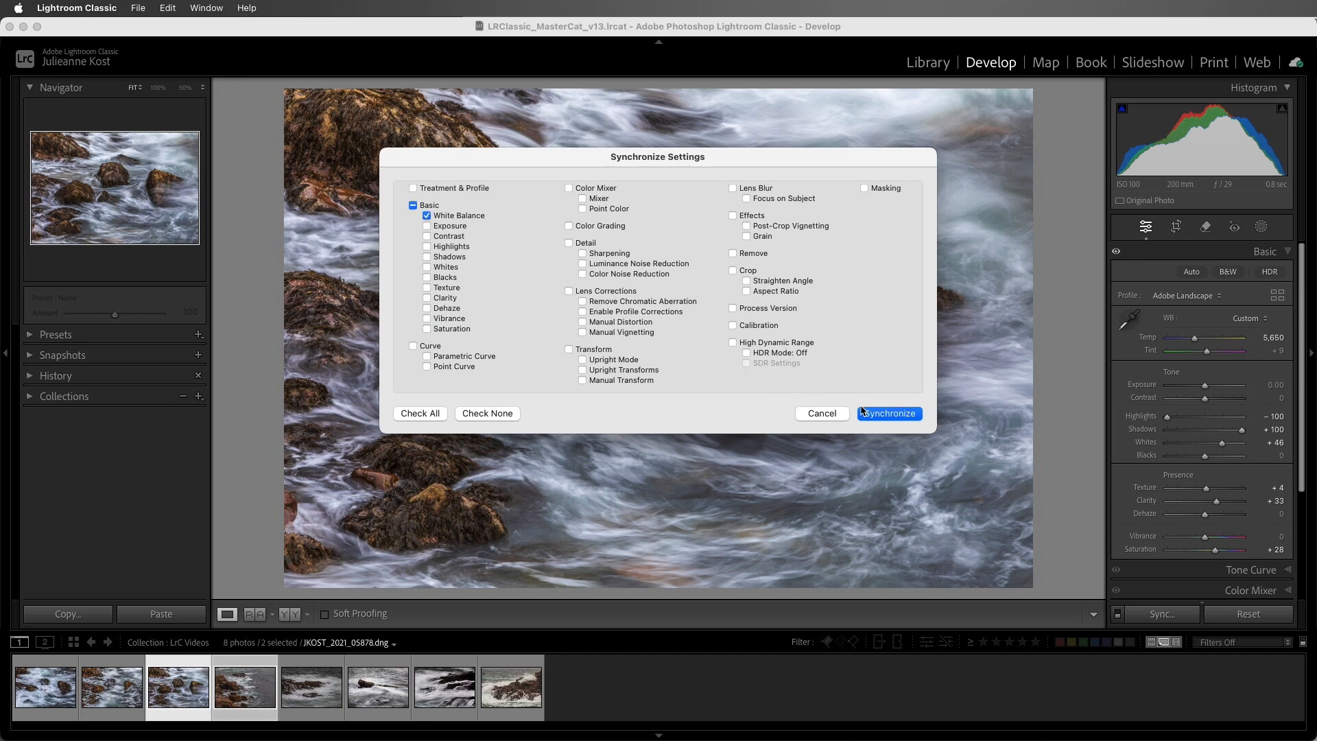
{"action": "left_click", "coordinate": [889, 413]}
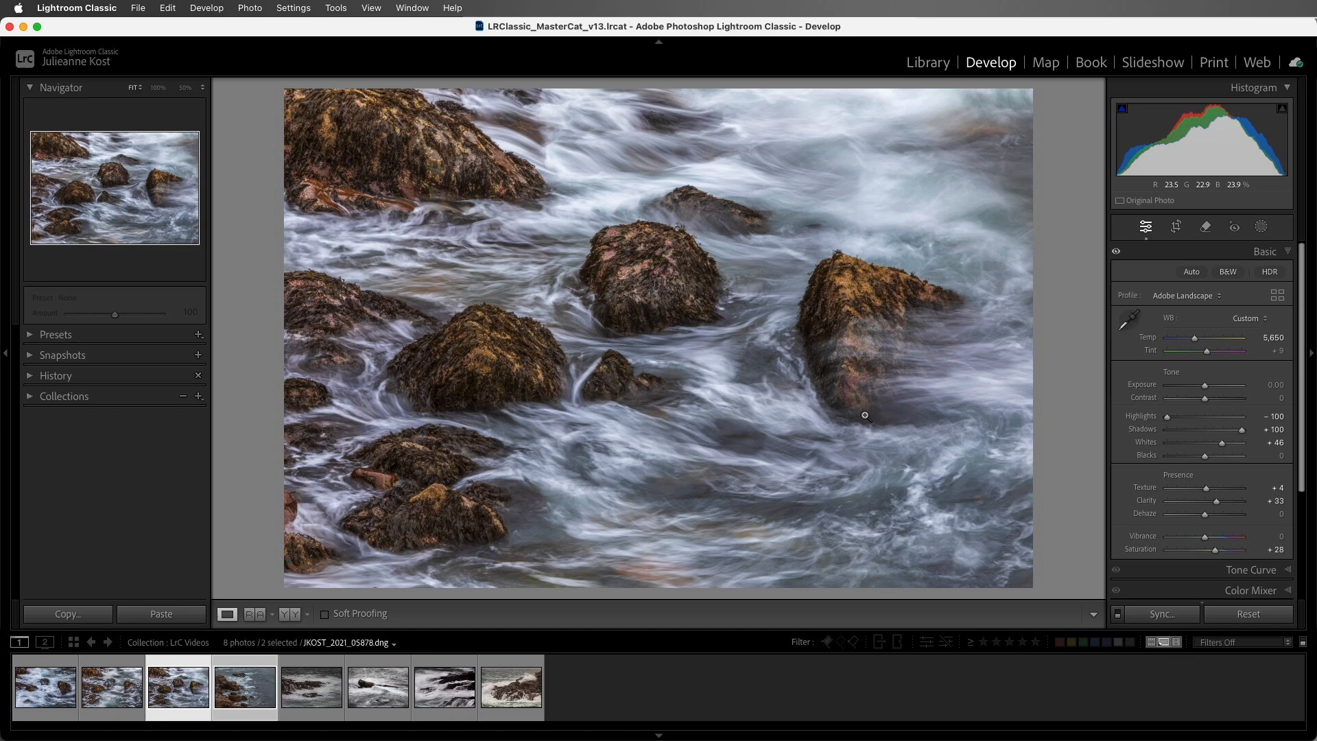
With photos five to seven selected and Auto Sync on, raise Shadows to +100
{"action": "left_click", "coordinate": [311, 686]}
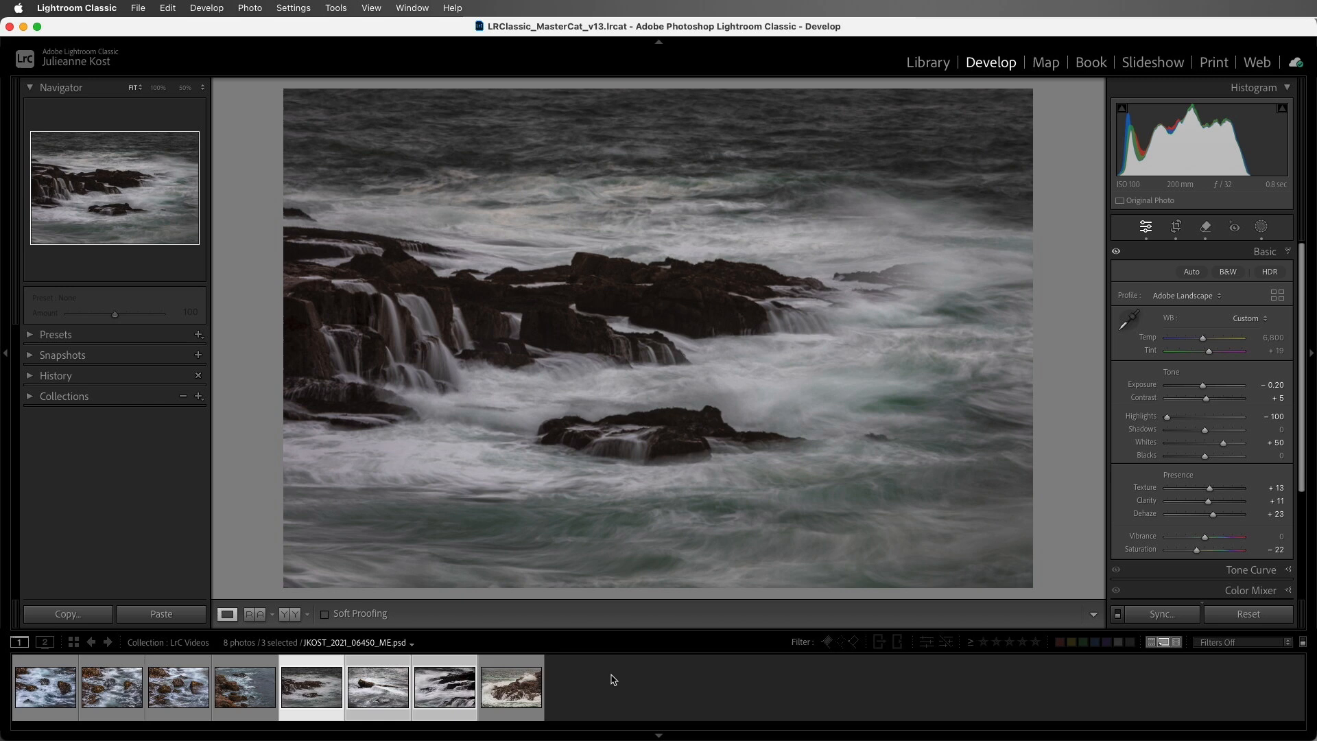
{"action": "left_click", "coordinate": [1119, 613]}
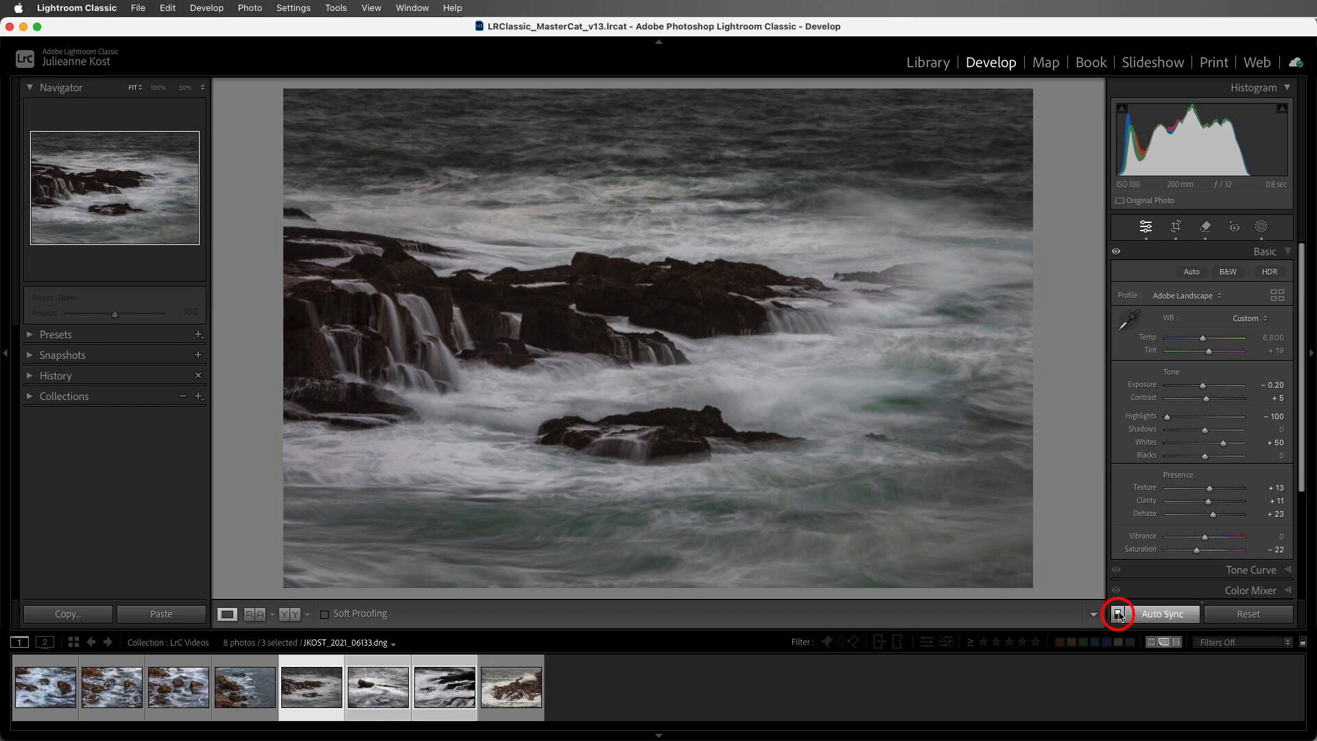
{"action": "left_click", "coordinate": [1118, 613]}
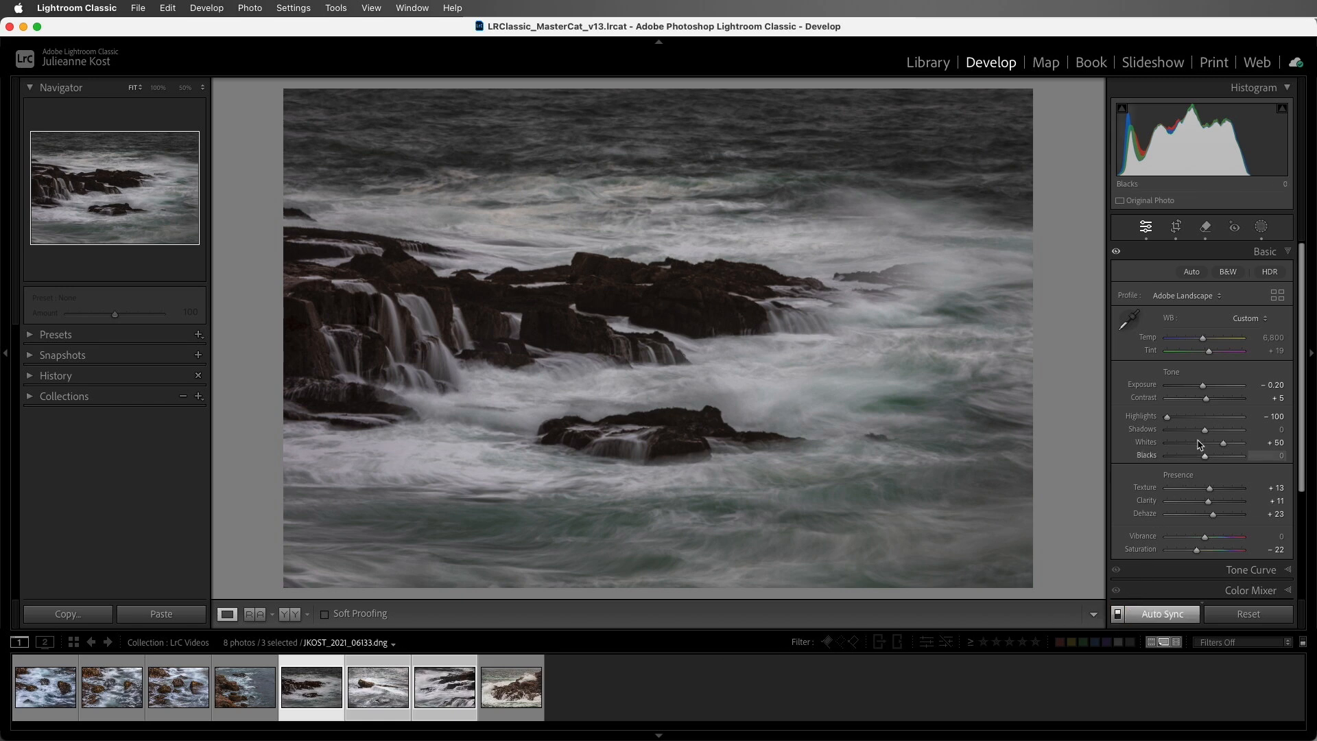
{"action": "left_click_drag", "start_coordinate": [1196, 430], "coordinate": [1242, 429]}
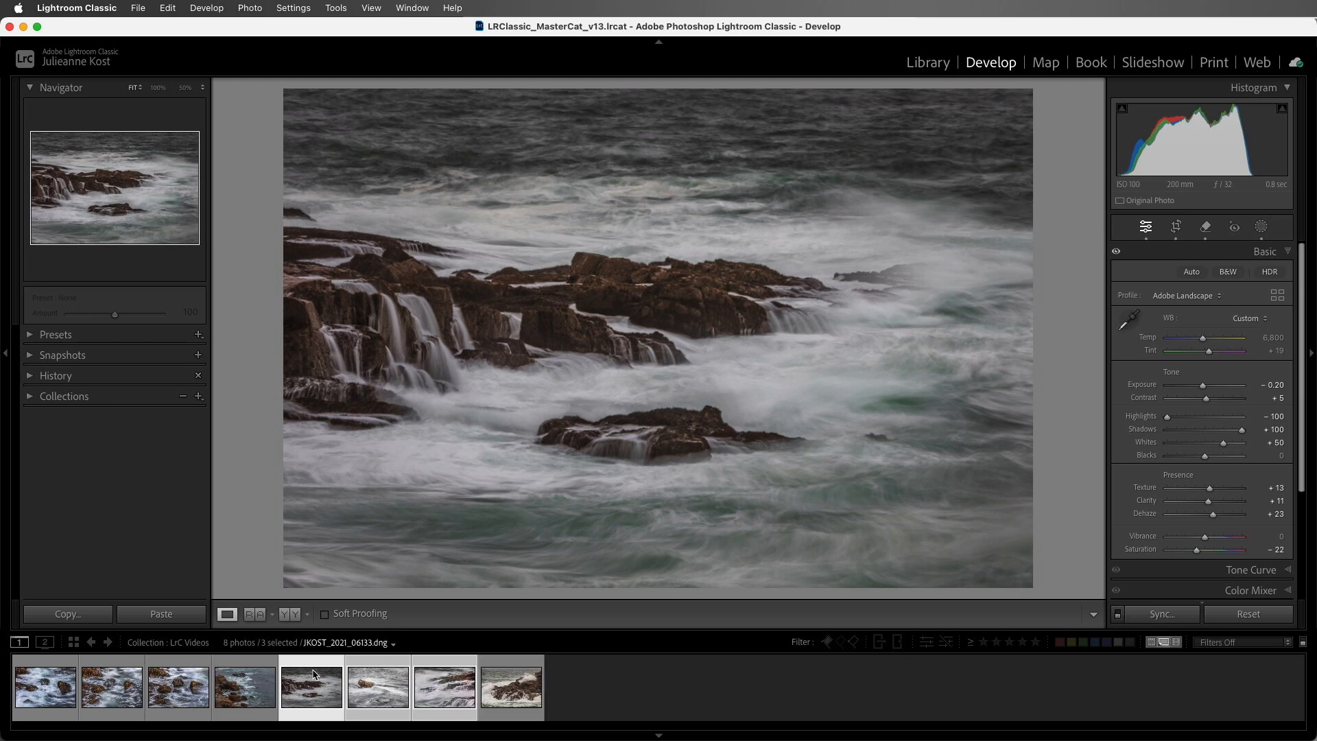
Create a 'Radial Gradient' preset containing only the Radial Vignette mask from the fifth photo
{"action": "left_click", "coordinate": [311, 686]}
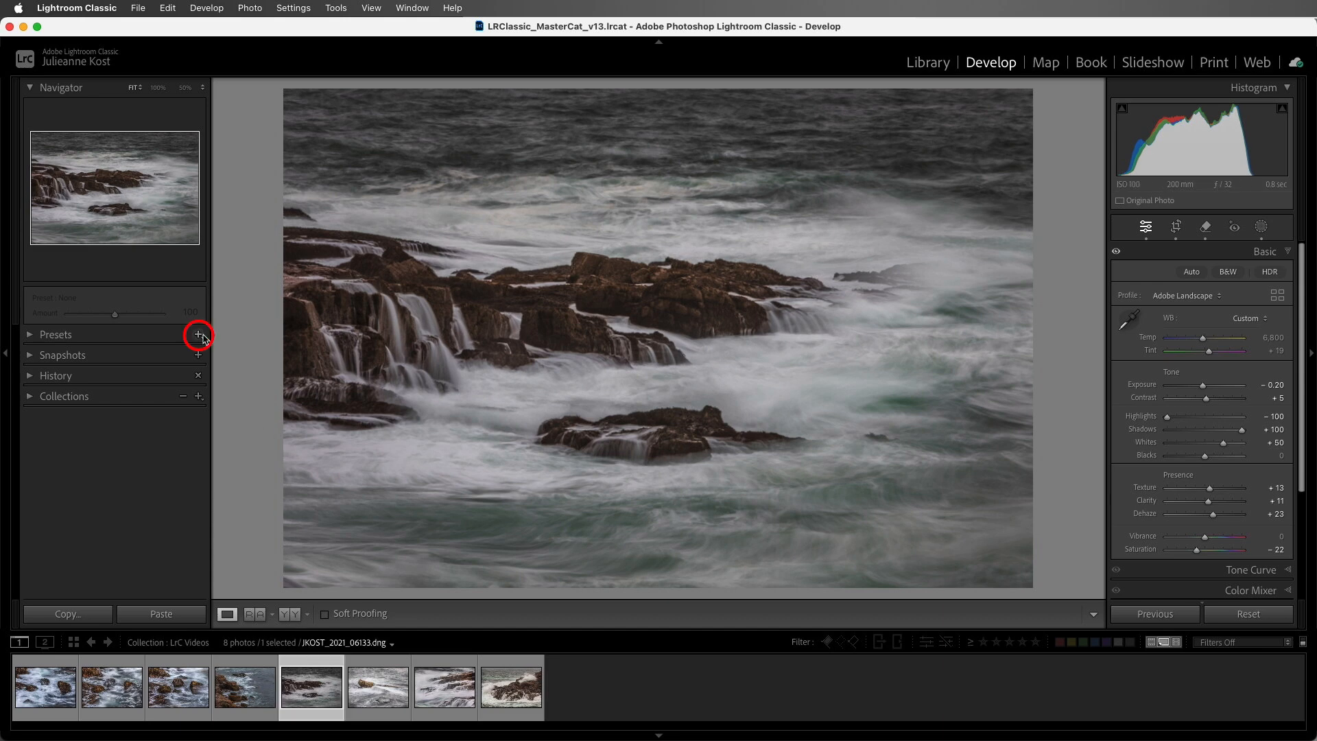
{"action": "left_click", "coordinate": [199, 334]}
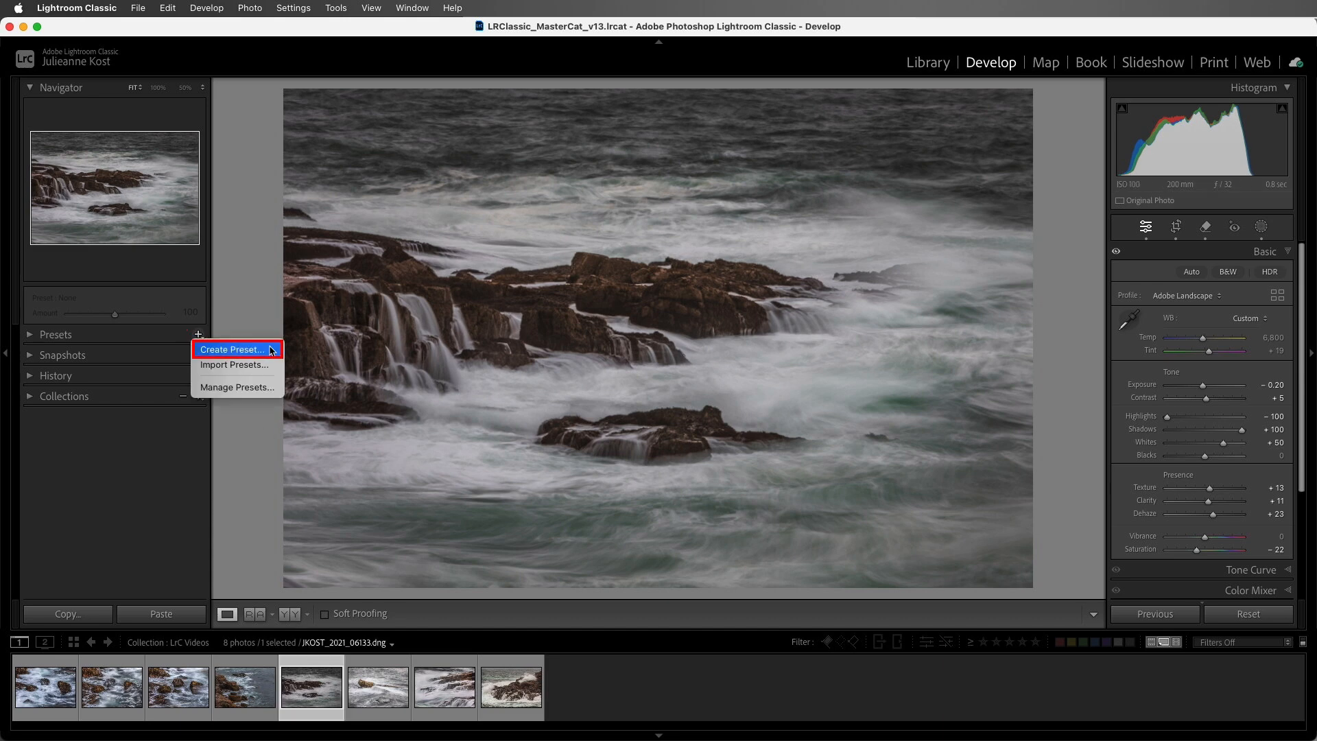
{"action": "left_click", "coordinate": [233, 350]}
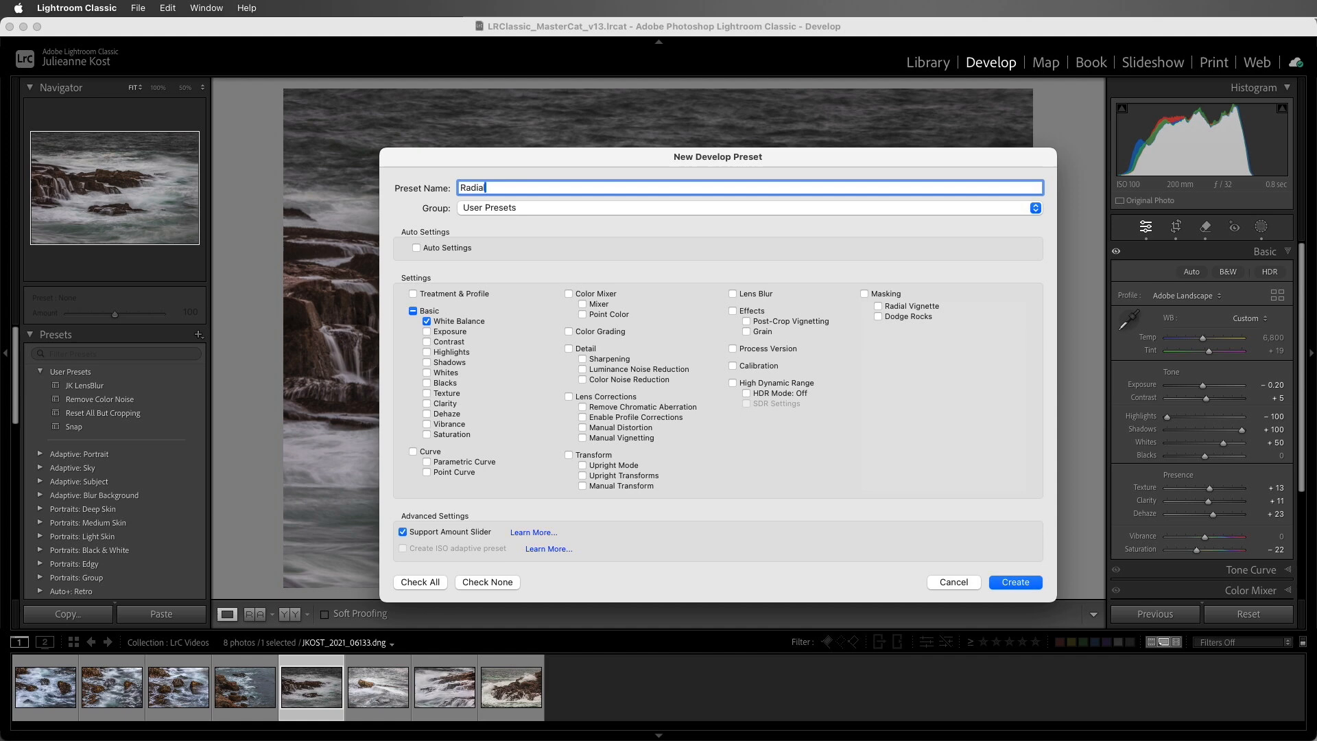
{"action": "type", "text": "Gradient"}
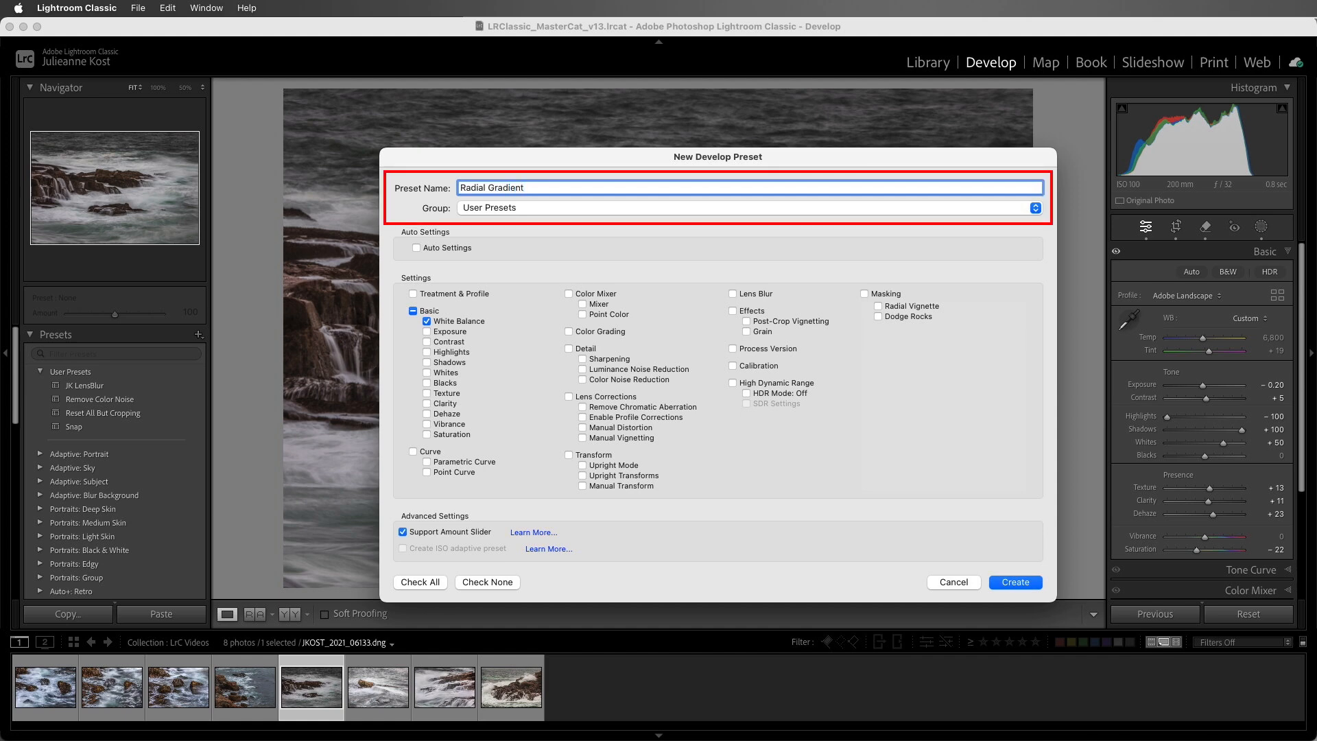
{"action": "left_click", "coordinate": [413, 312]}
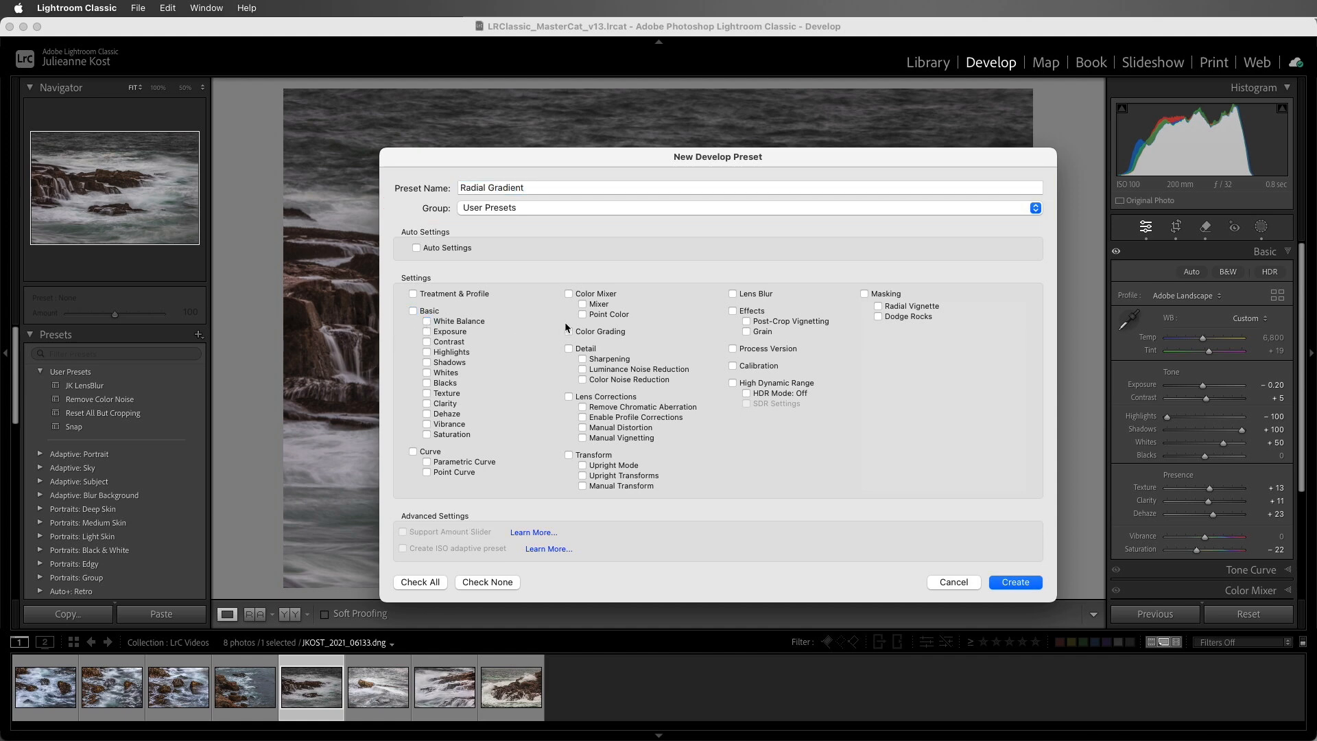
{"action": "left_click", "coordinate": [865, 293]}
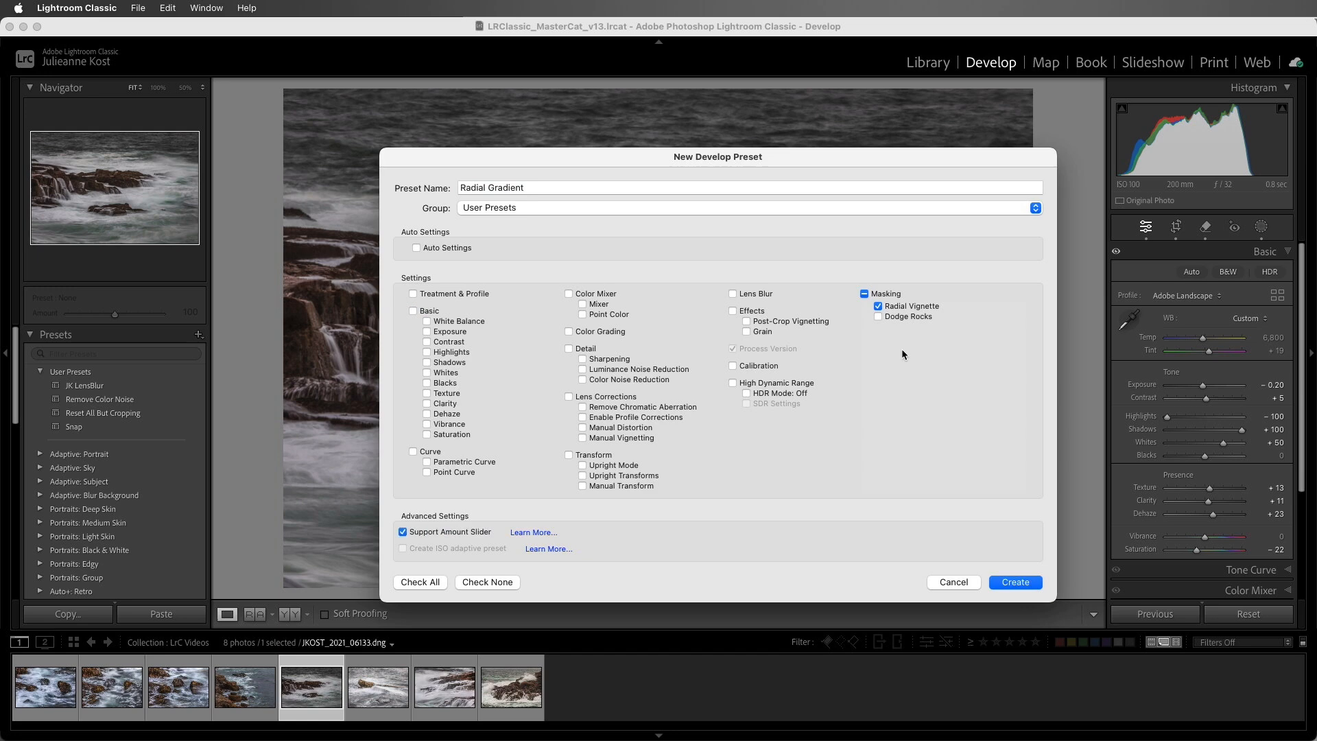
{"action": "left_click", "coordinate": [1014, 582]}
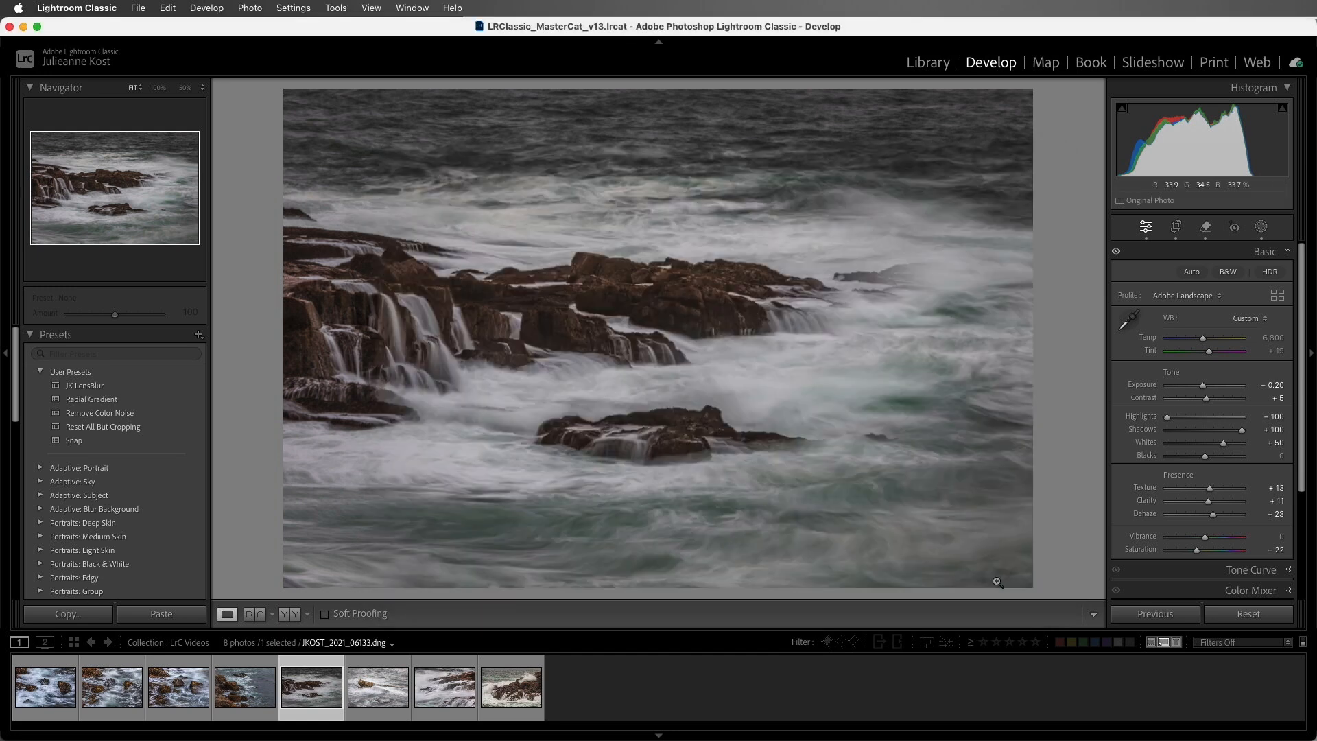
Apply the Radial Gradient preset to the crashing-wave photo
{"action": "left_click", "coordinate": [511, 686]}
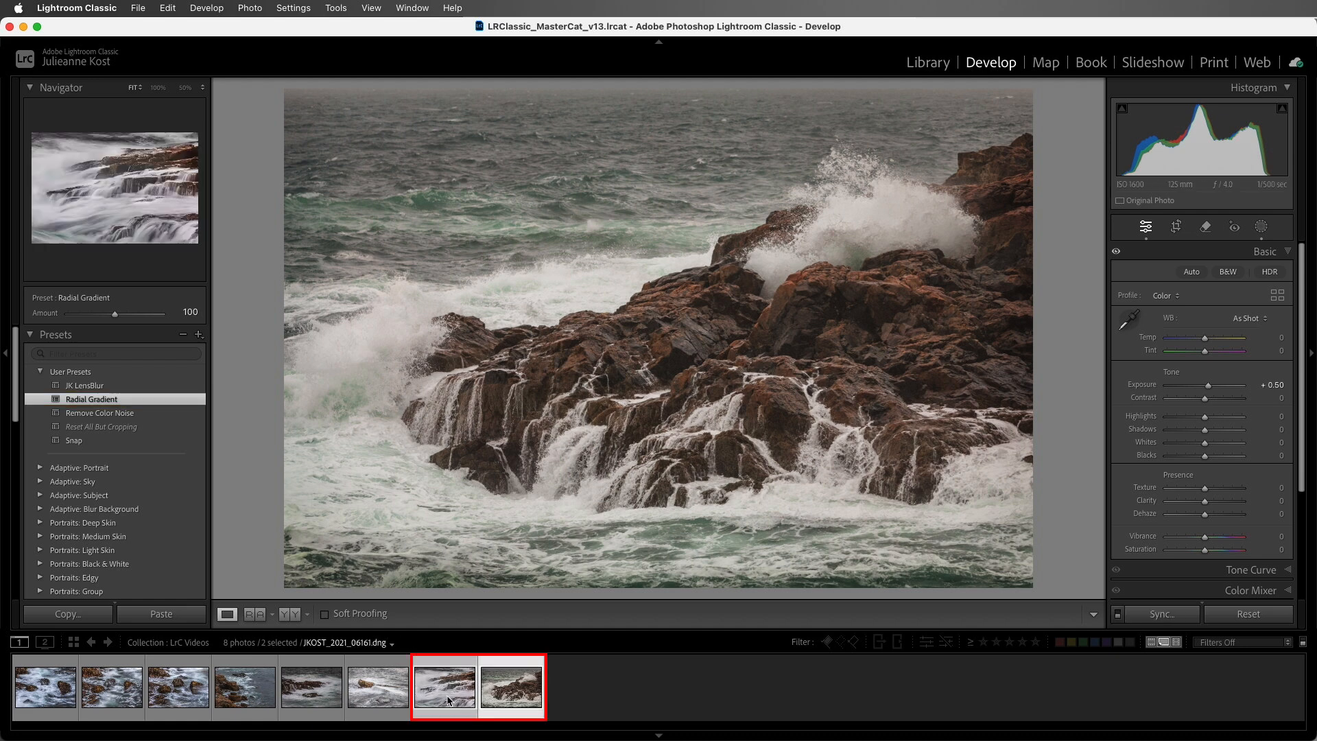
{"action": "left_click", "coordinate": [293, 8]}
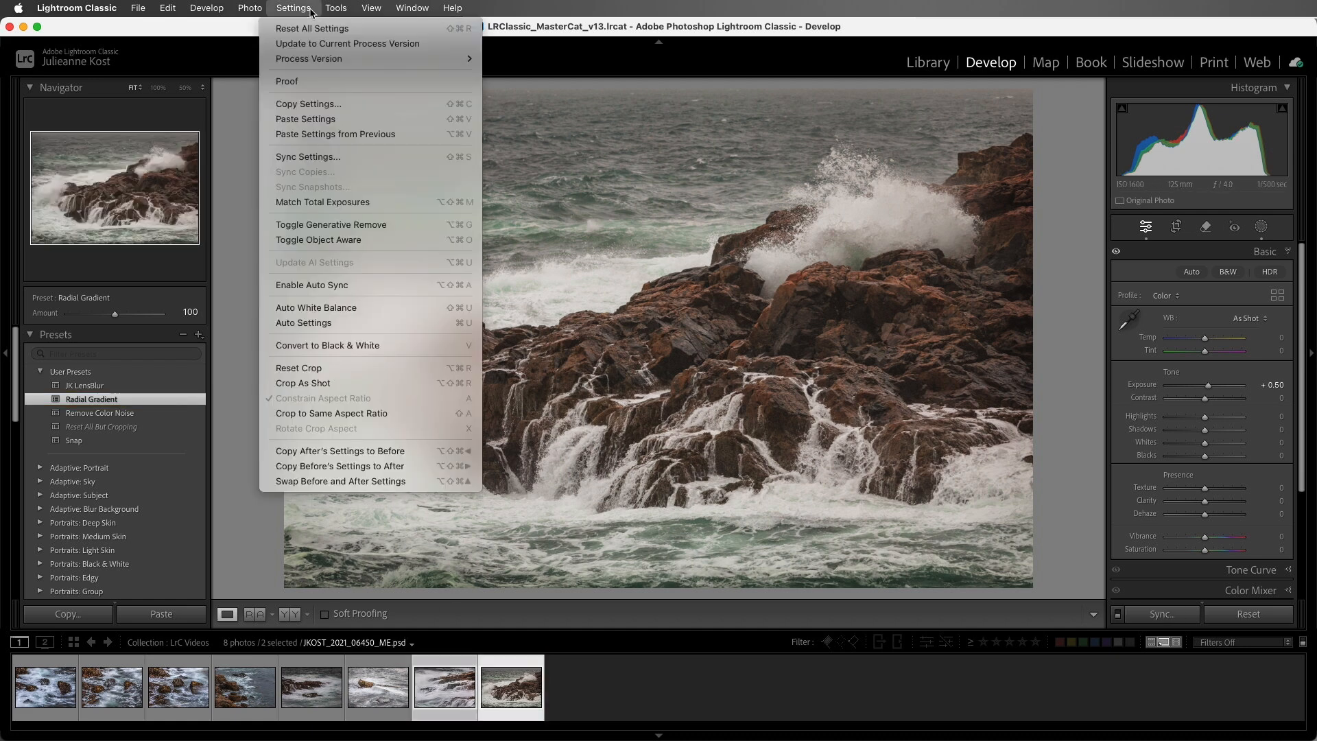
{"action": "mouse_move", "coordinate": [309, 103]}
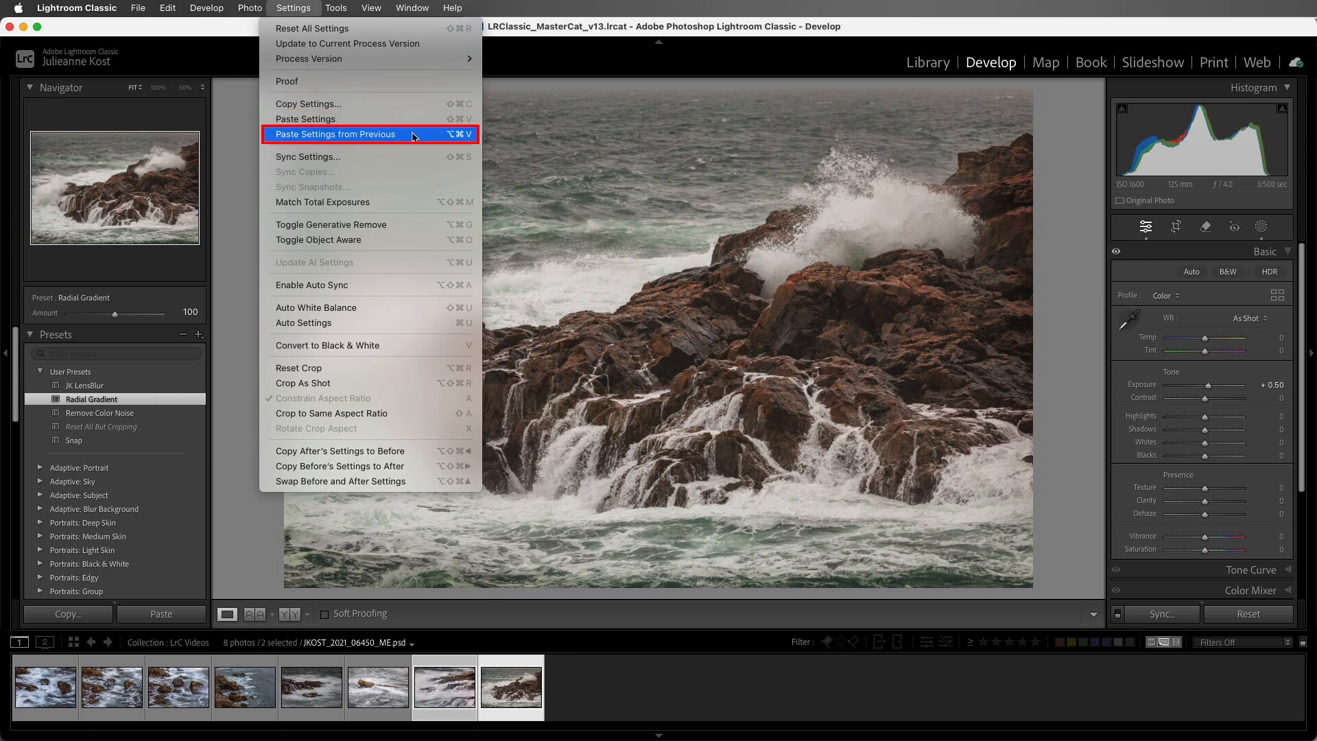
{"action": "mouse_move", "coordinate": [409, 280]}
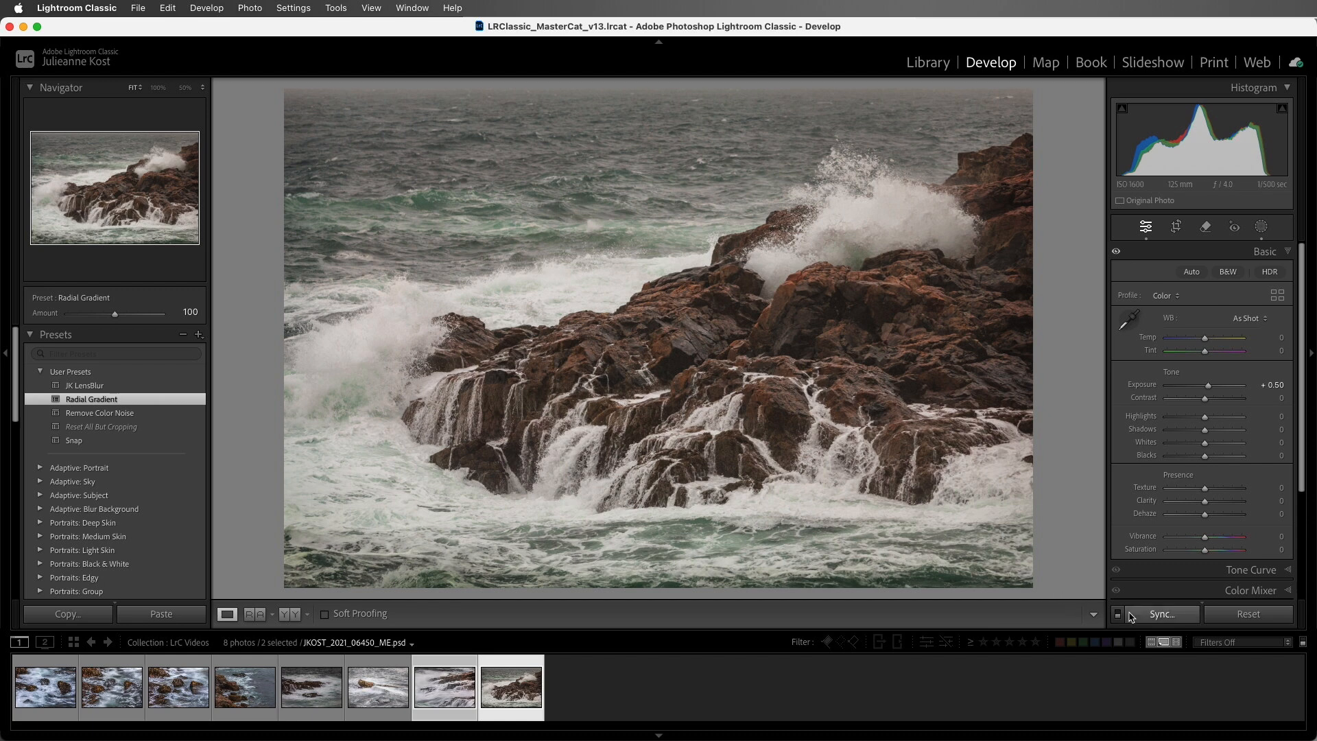
{"action": "mouse_move", "coordinate": [1162, 613]}
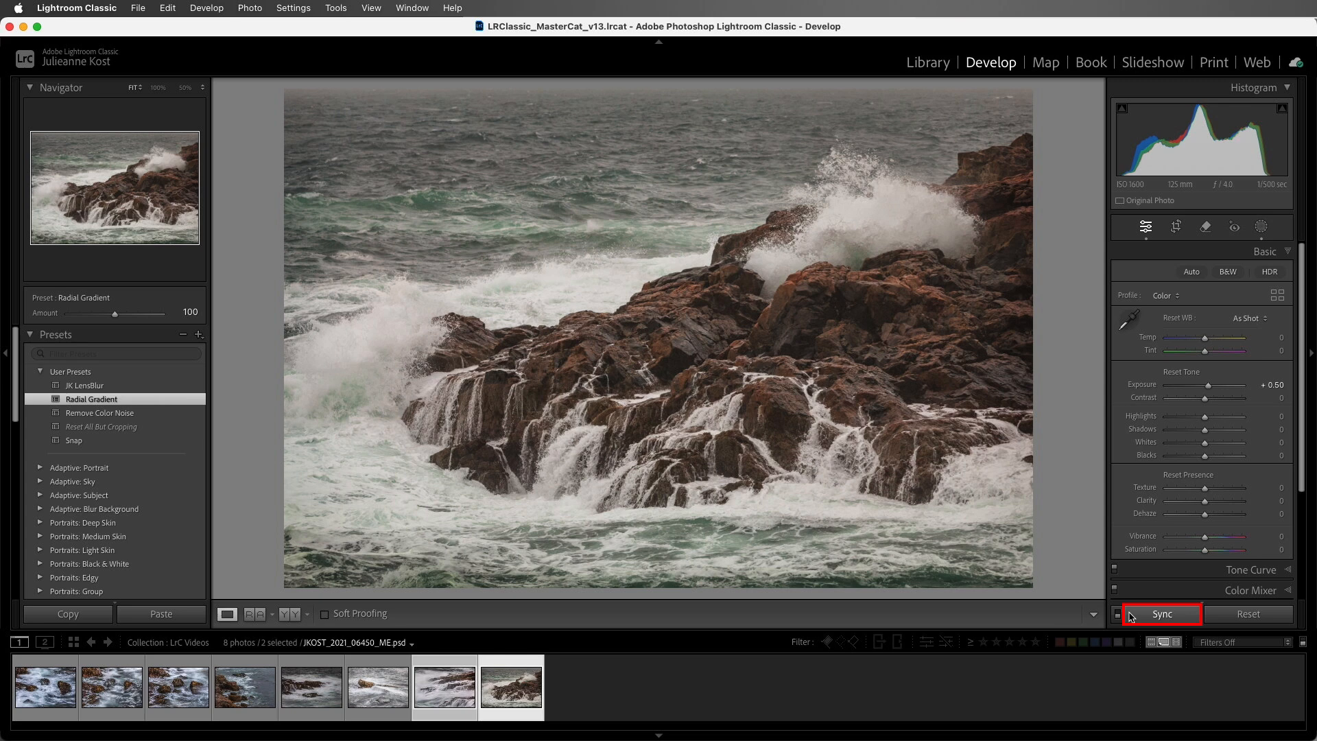